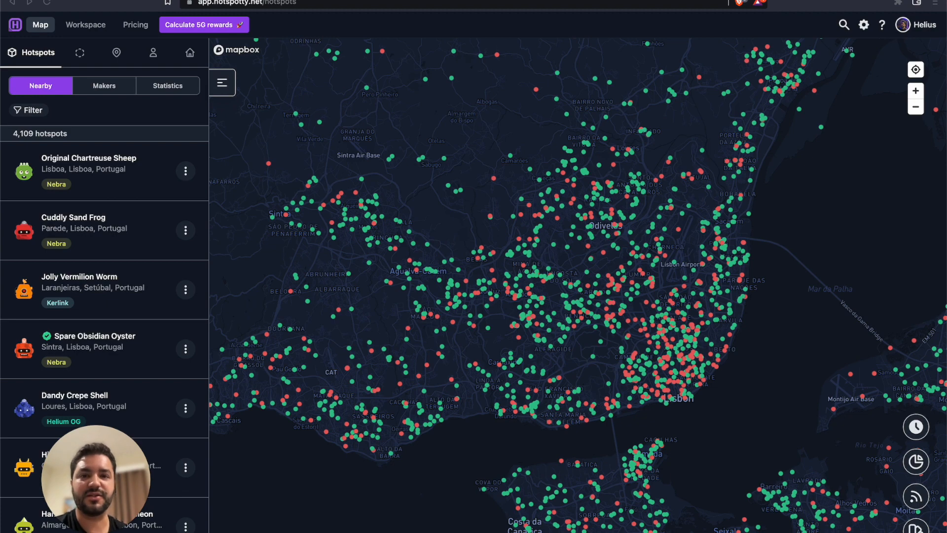
mouse_move(179, 107)
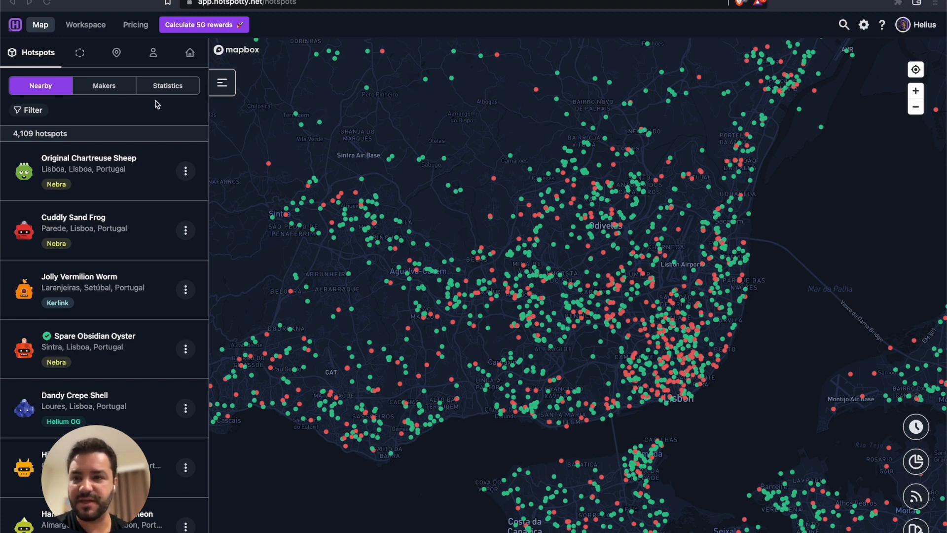
Open the RAKwireless / MNTD. maker profile from the Makers list.
click(103, 85)
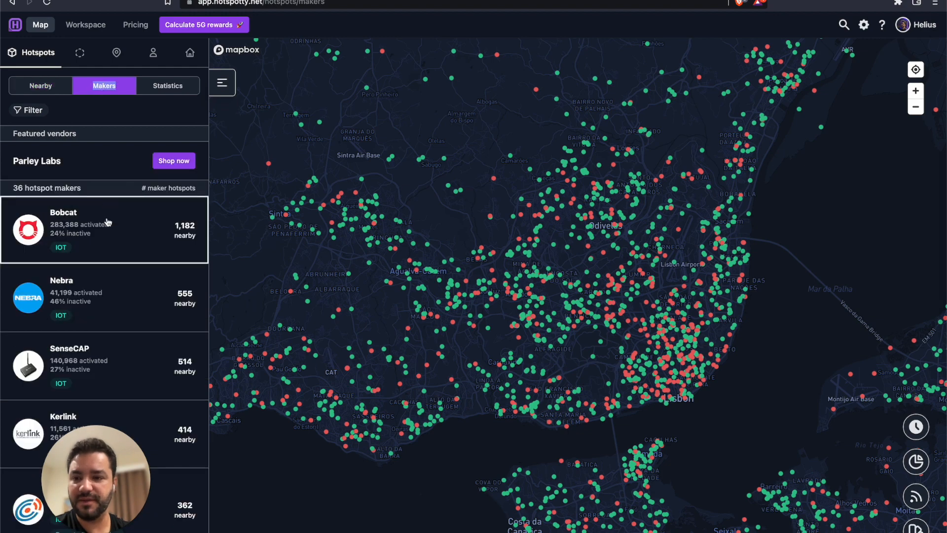
click(103, 401)
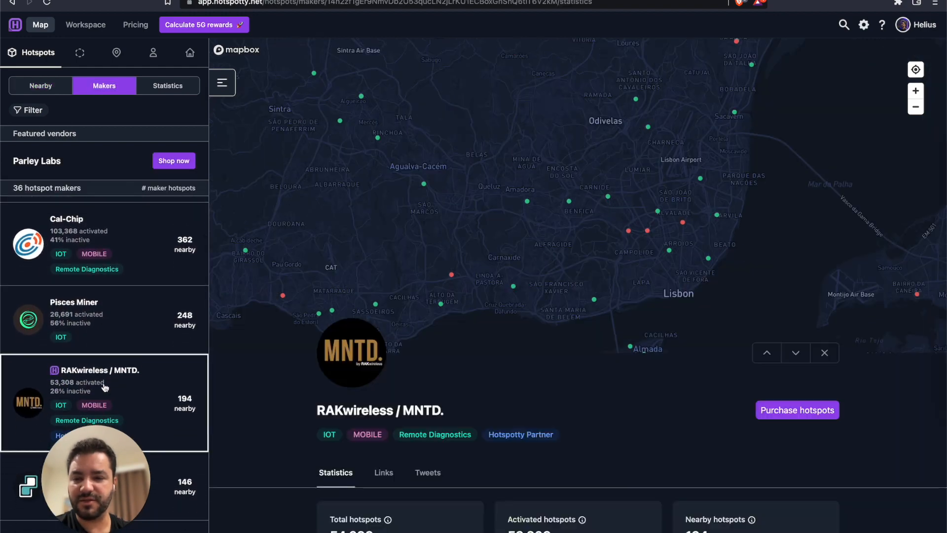
mouse_move(373, 268)
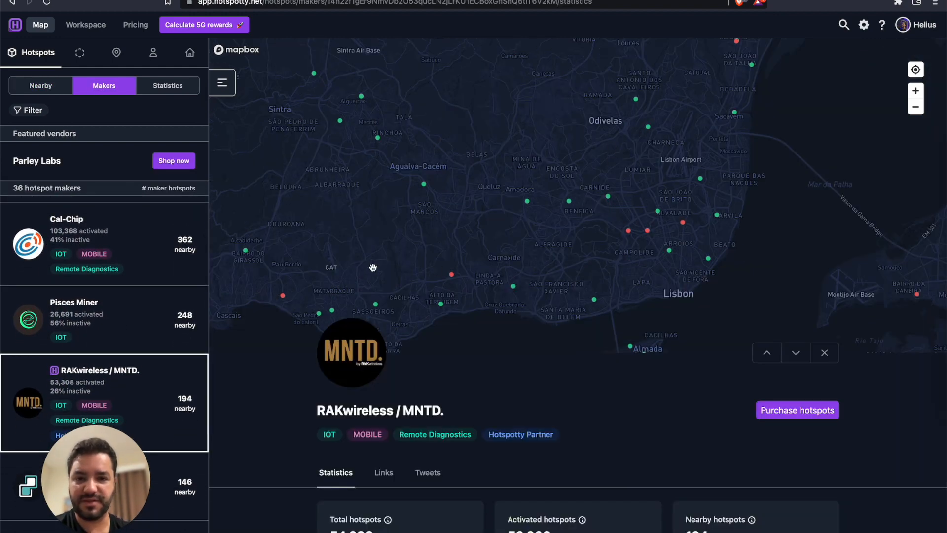
mouse_move(571, 209)
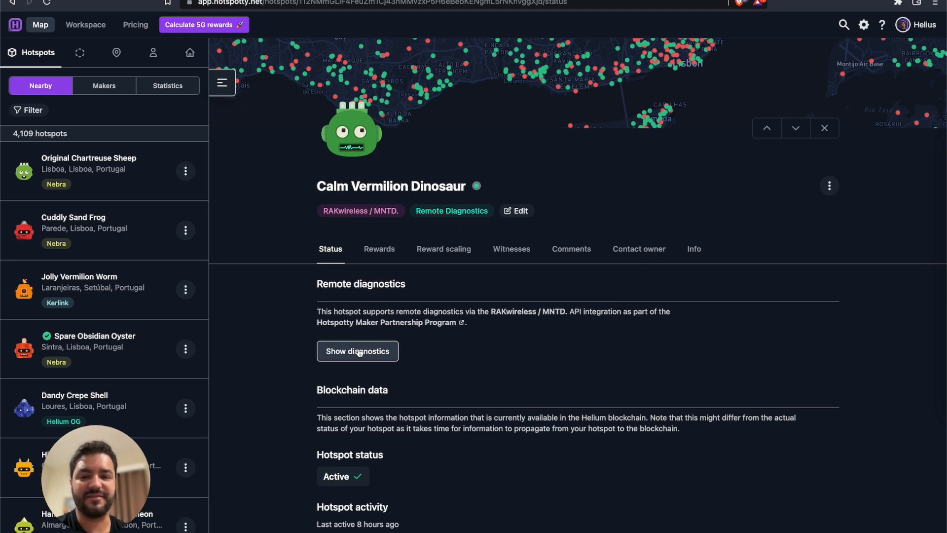
Expand Calm Vermilion Dinosaur's remote diagnostics and review its connectivity, hardware and software details.
click(357, 352)
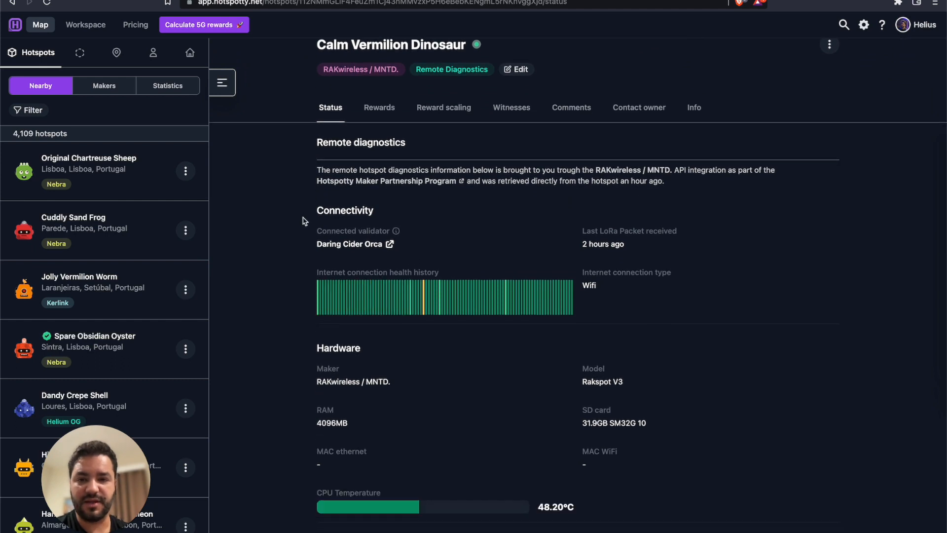
mouse_move(348, 243)
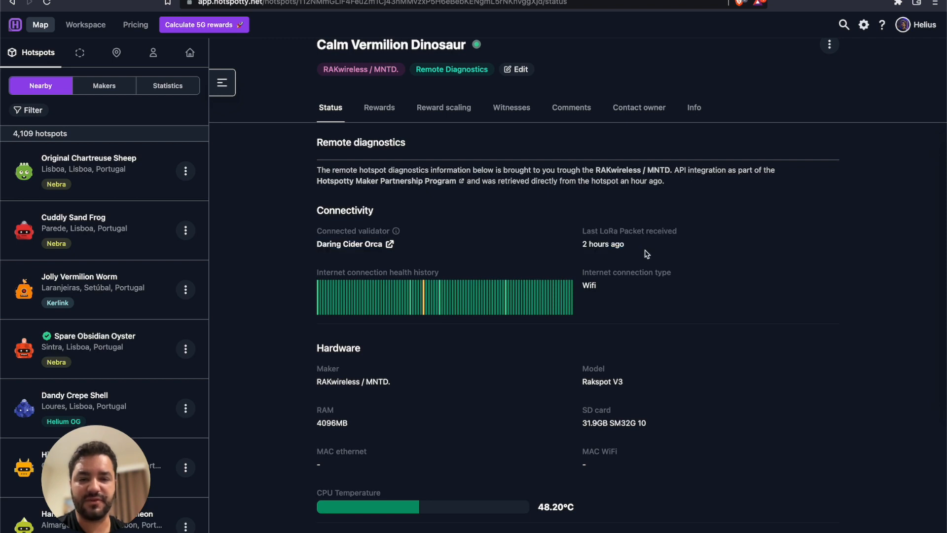
scroll(down, 3)
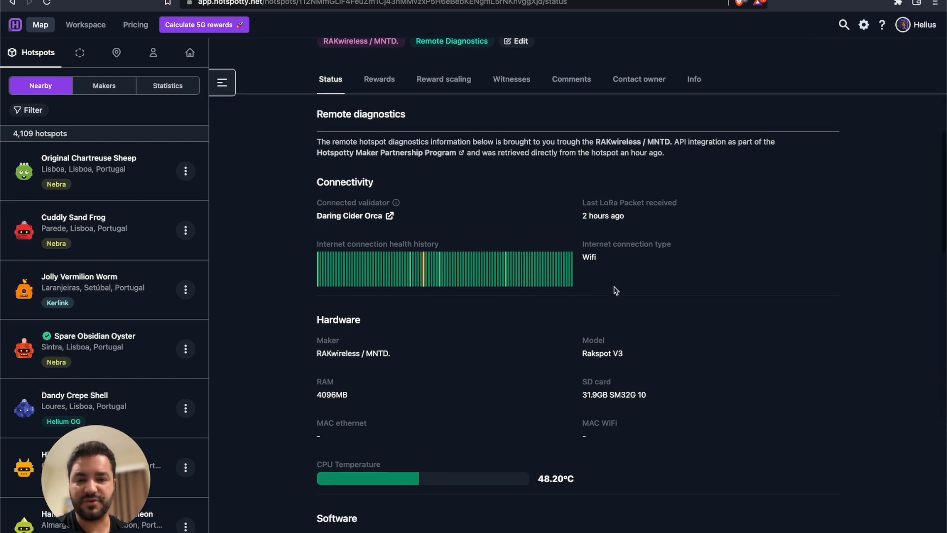
mouse_move(611, 270)
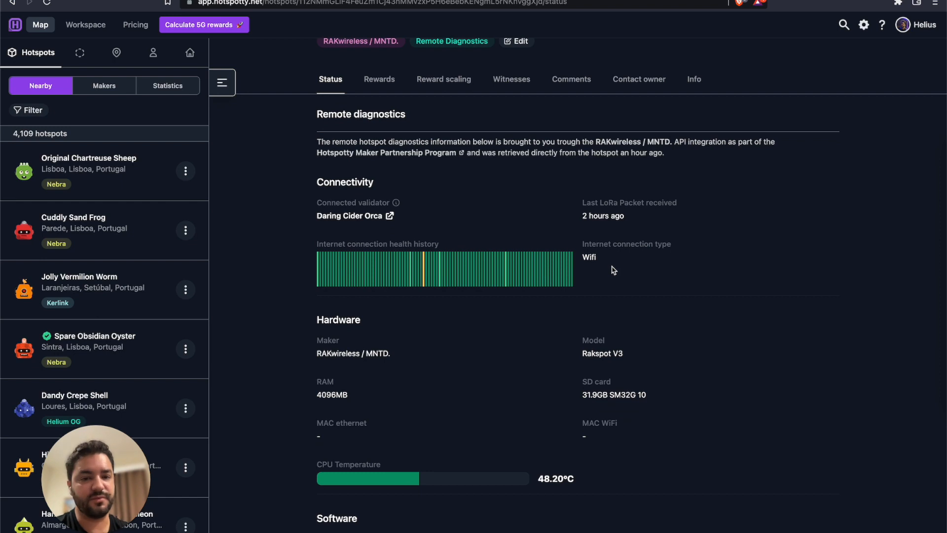
mouse_move(440, 272)
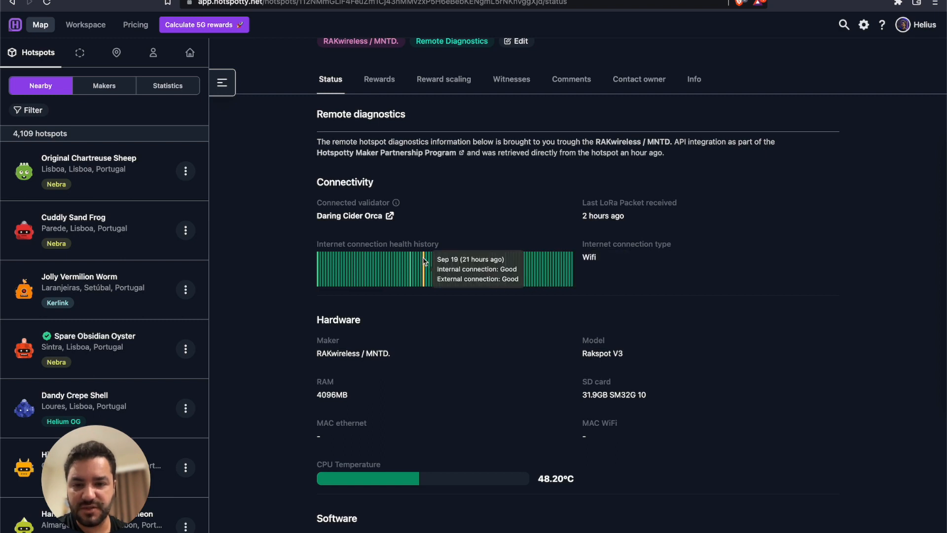
mouse_move(427, 238)
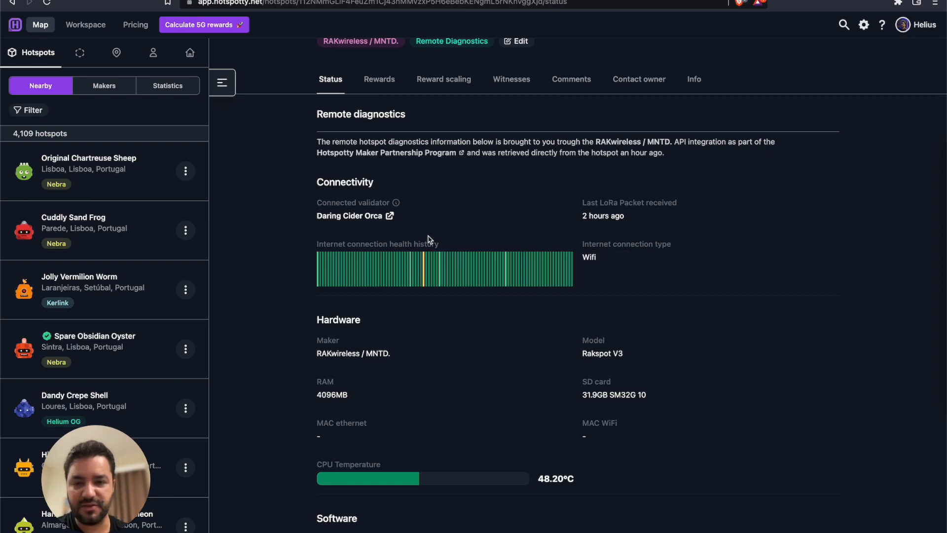
mouse_move(293, 295)
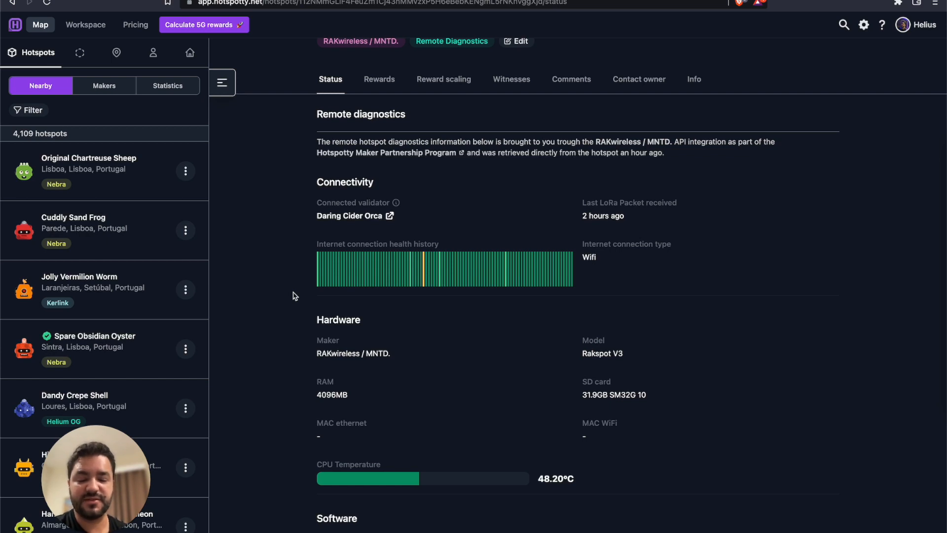
mouse_move(278, 290)
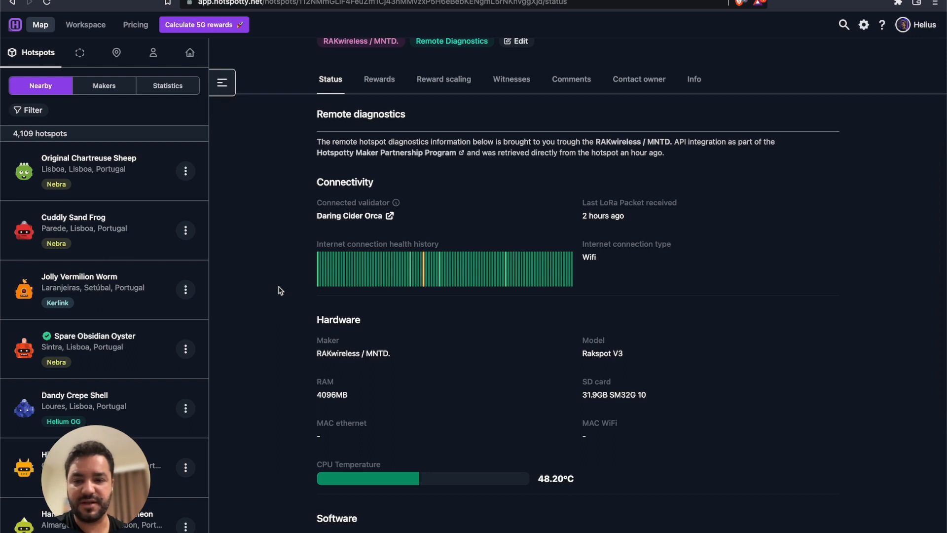
scroll(down, 3)
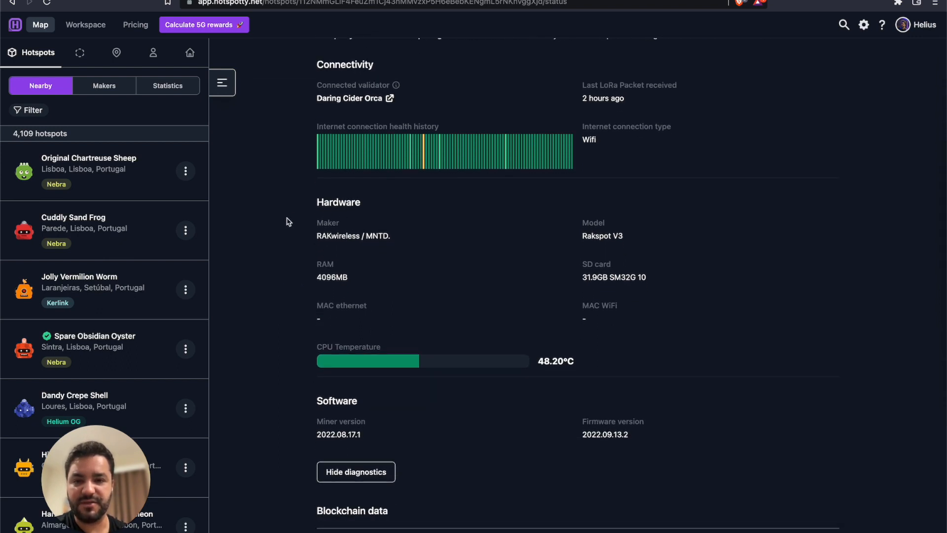
mouse_move(652, 204)
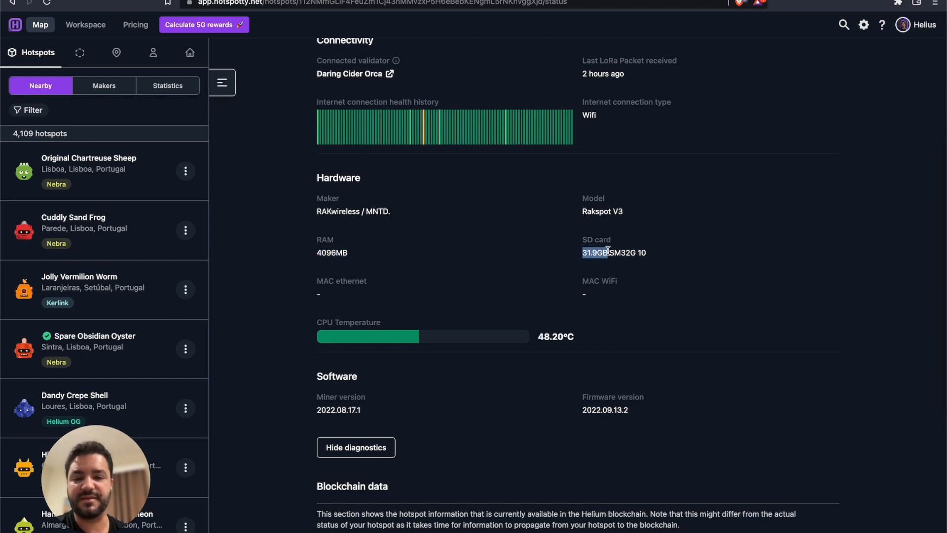
click(524, 353)
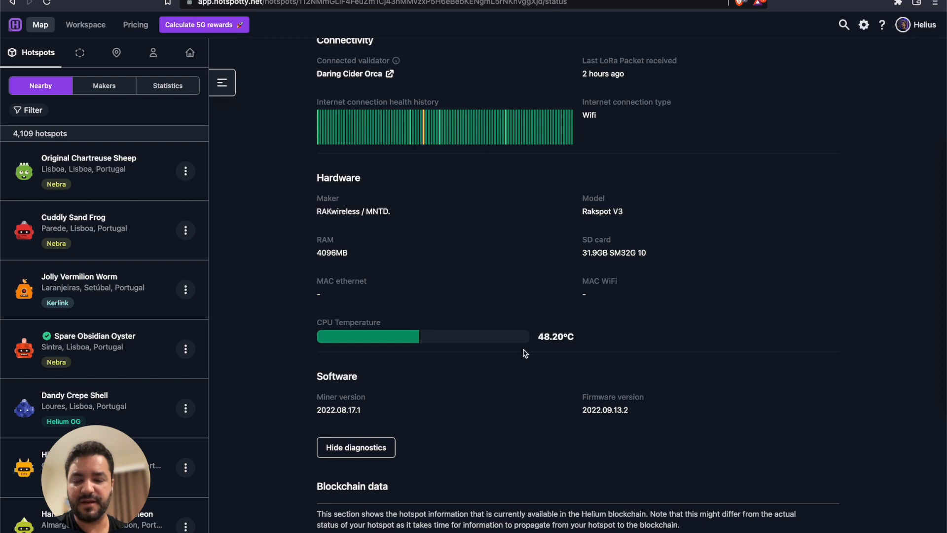
mouse_move(561, 341)
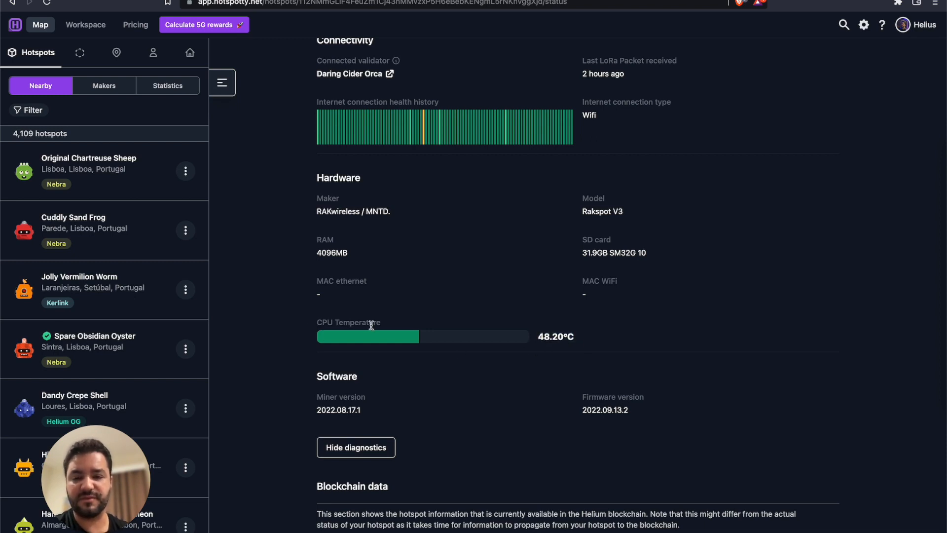
scroll(down, 3)
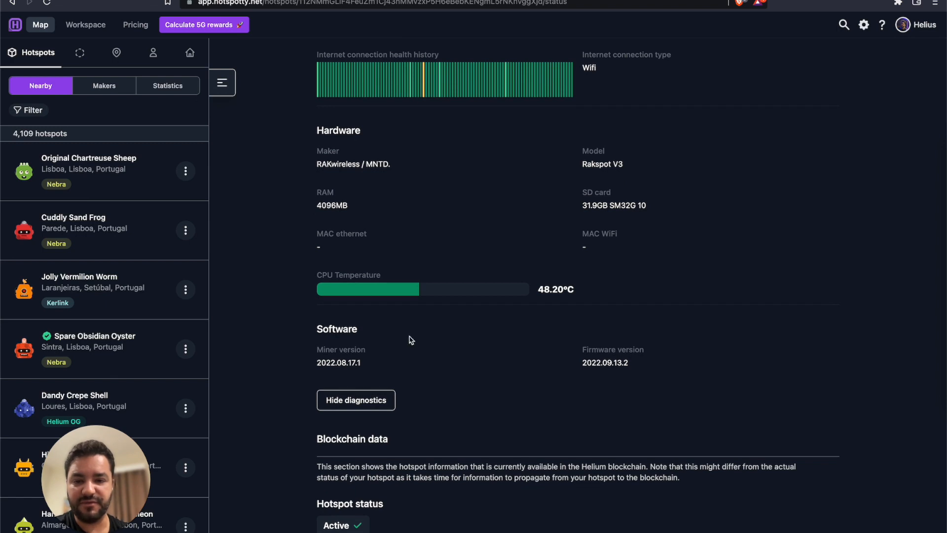
mouse_move(697, 408)
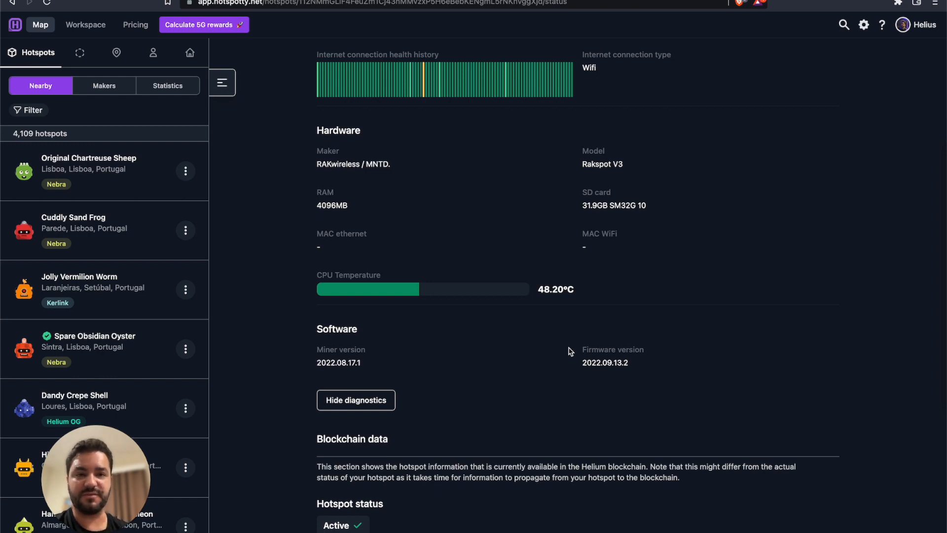
scroll(up, 3)
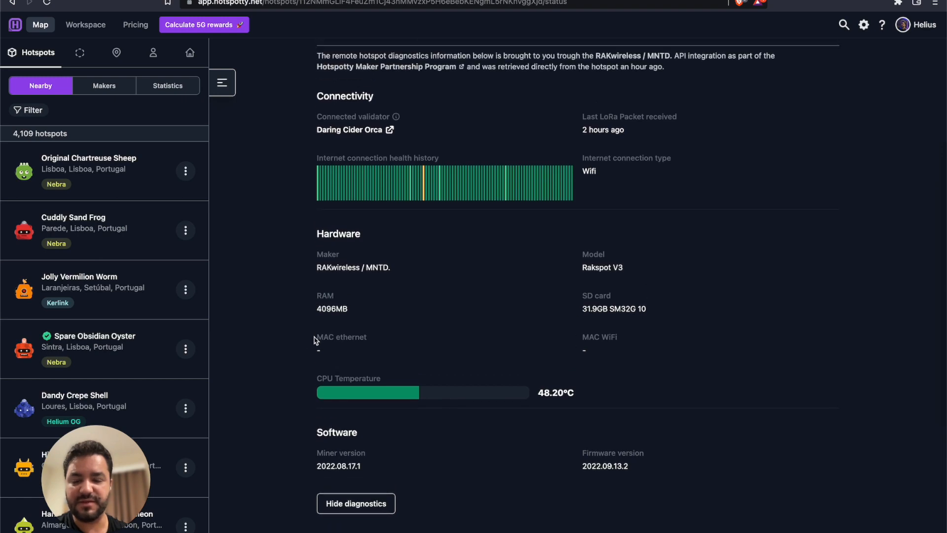
double_click(351, 337)
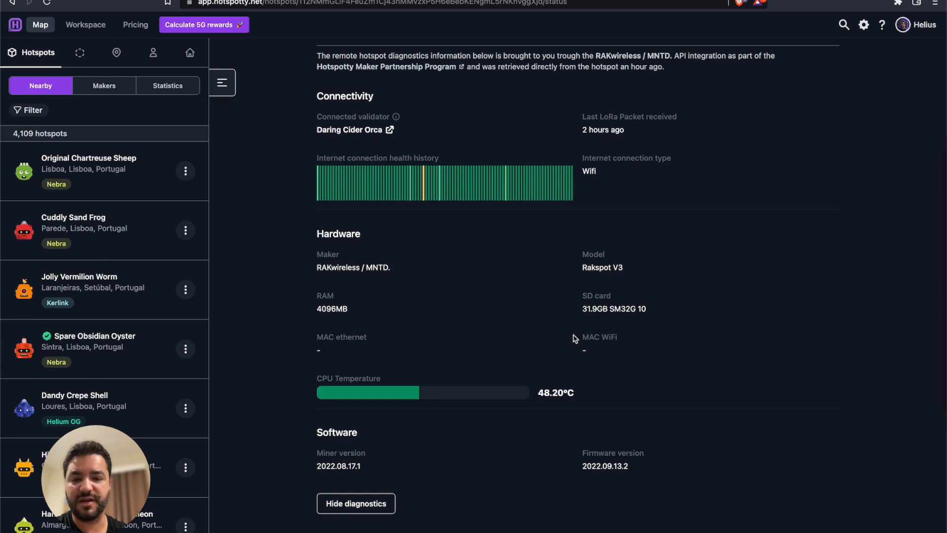
scroll(down, 3)
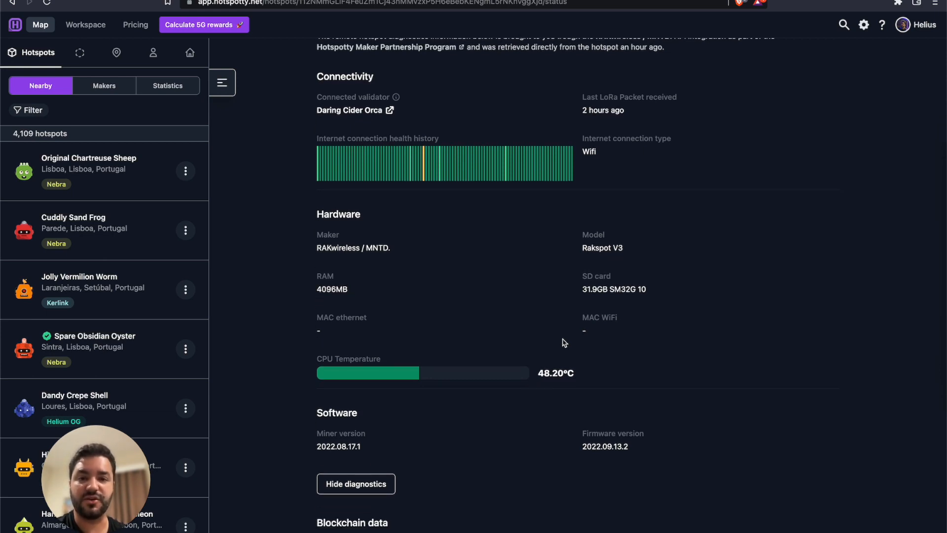
Open Gigantic Eggshell Raven's status page and bring its Remote diagnostics section into view.
click(116, 52)
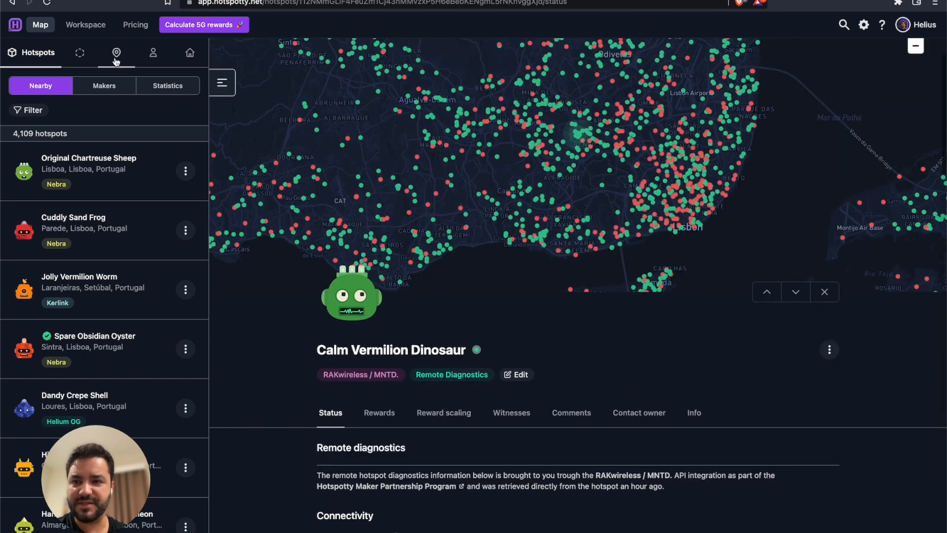
click(85, 24)
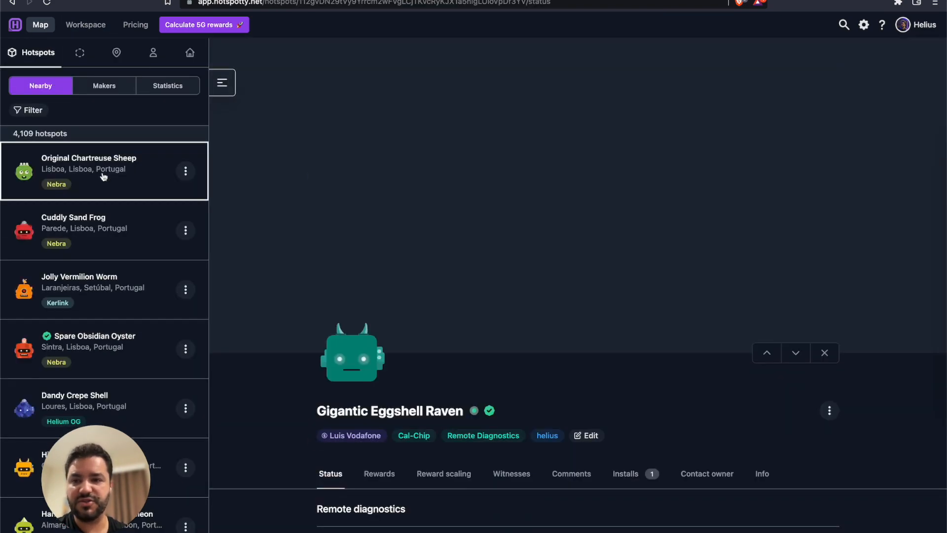
scroll(down, 3)
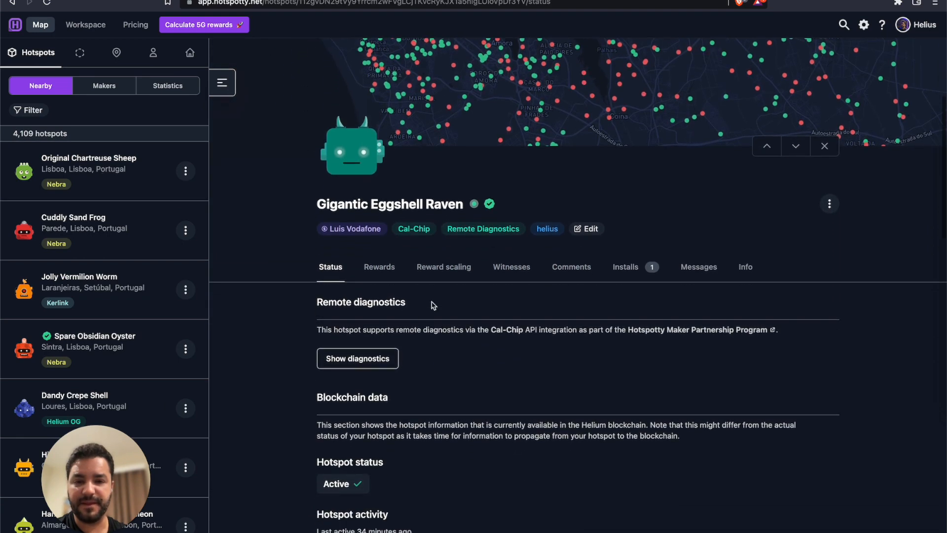
scroll(down, 3)
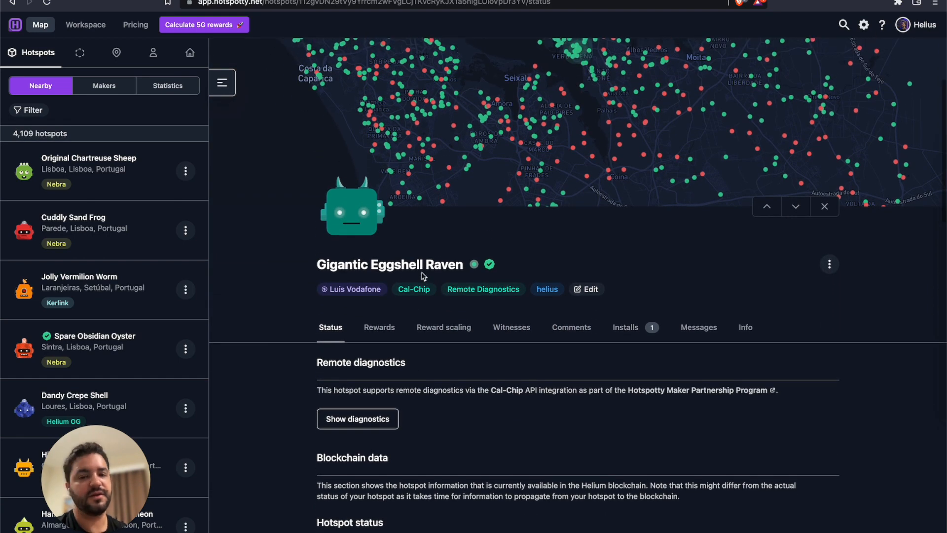
scroll(down, 3)
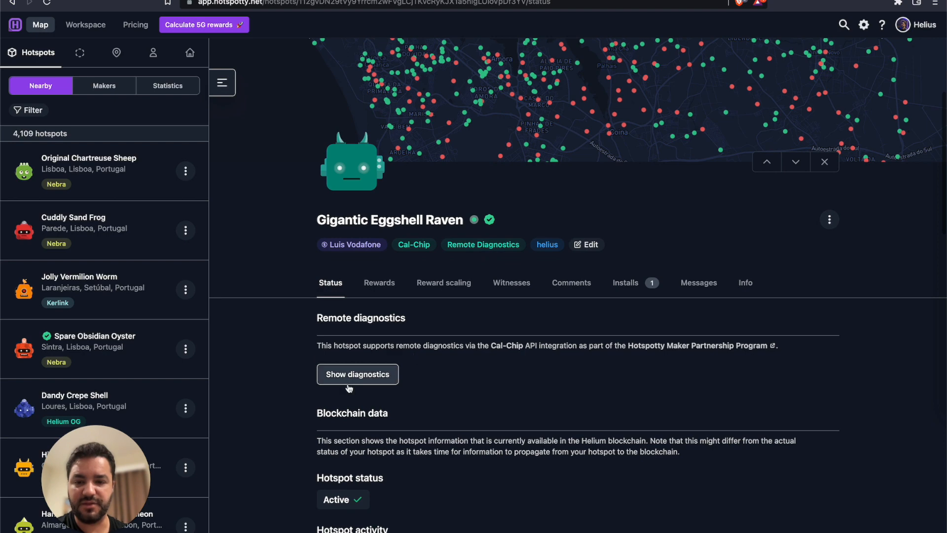
Expand Gigantic Eggshell Raven's diagnostics: Ethernet, Cal-Chip Rakspot V2, 2048MB RAM, 41.87°C CPU, firmware 2022.09.13.2.
click(357, 374)
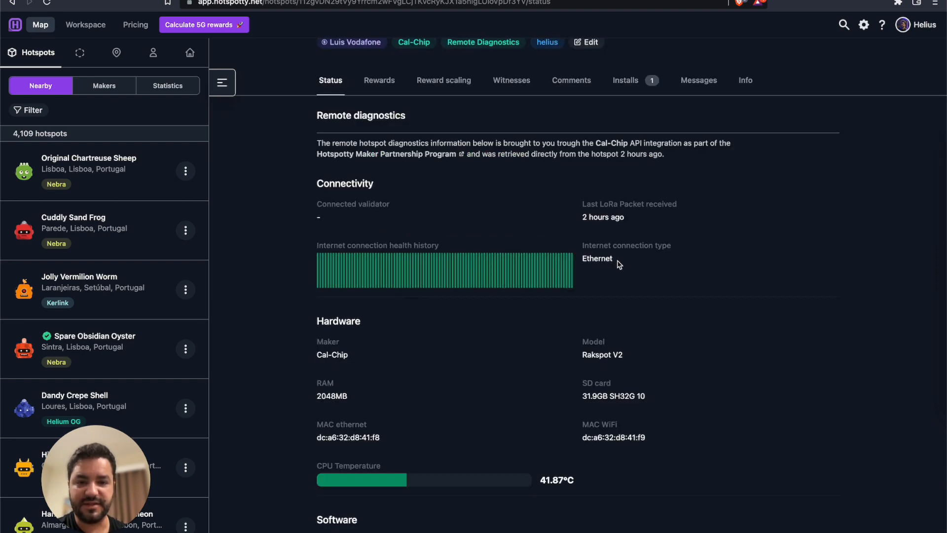
mouse_move(504, 275)
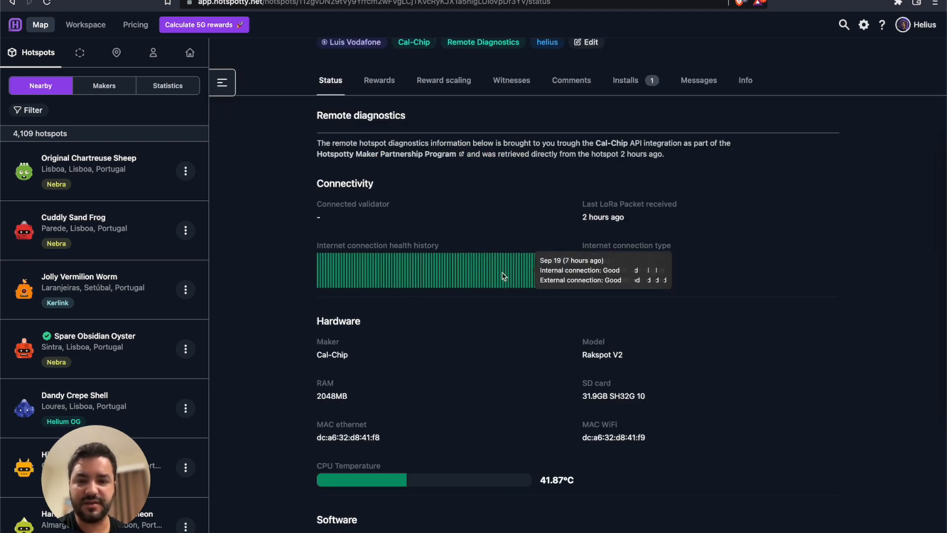
mouse_move(568, 324)
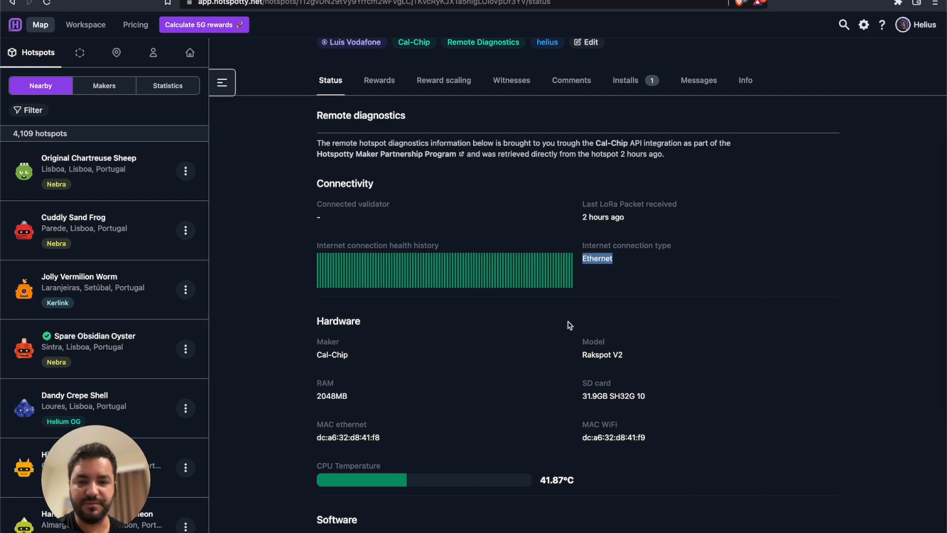
scroll(down, 3)
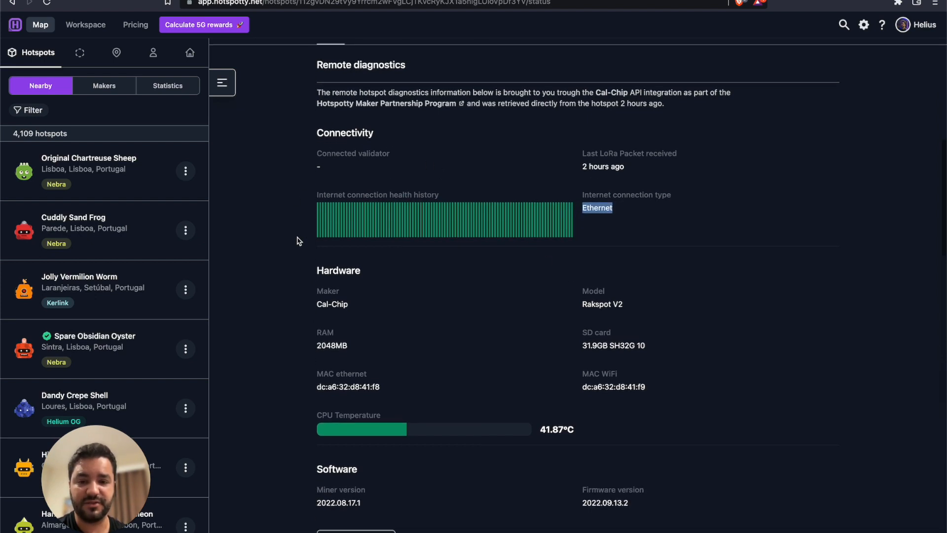
scroll(down, 3)
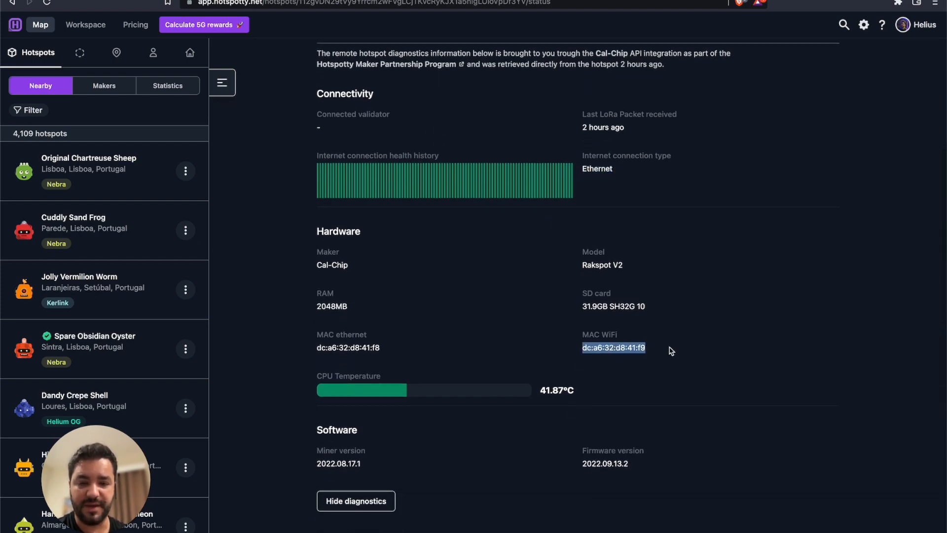